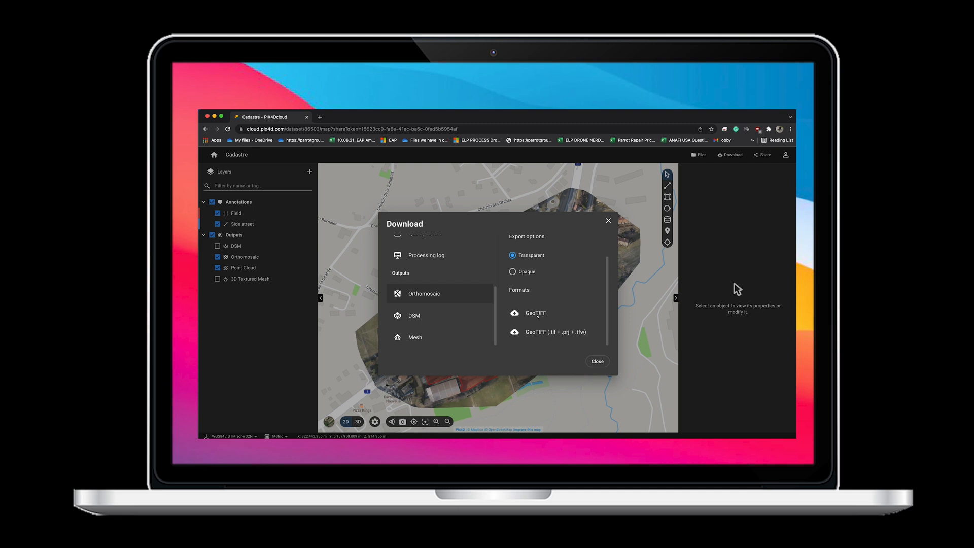
# - Download the transparent orthomosaic from PIX4Dcloud in GeoTIFF format
pyautogui.click(535, 312)
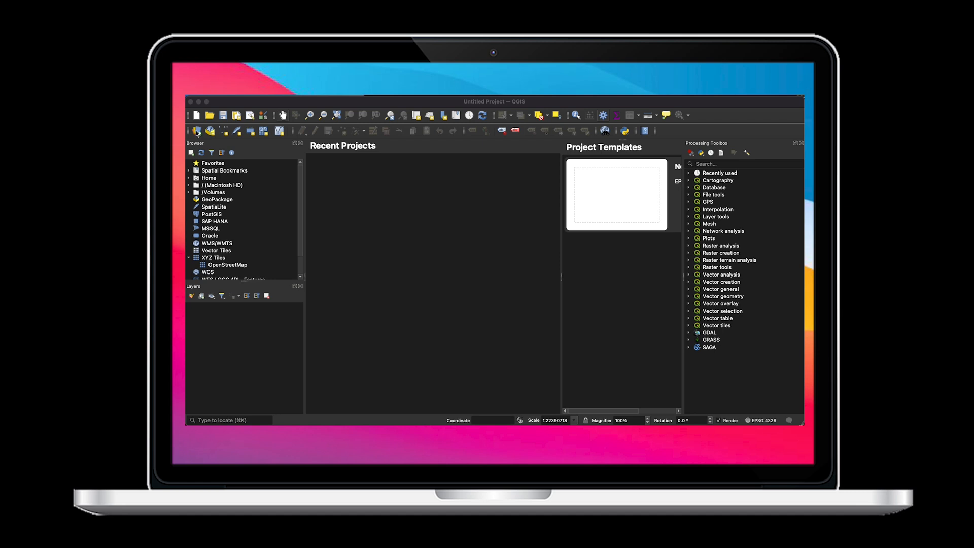
# - Add the downloaded Cadastre transparent mosaic .tif from Downloads as a raster layer on the map
pyautogui.click(211, 131)
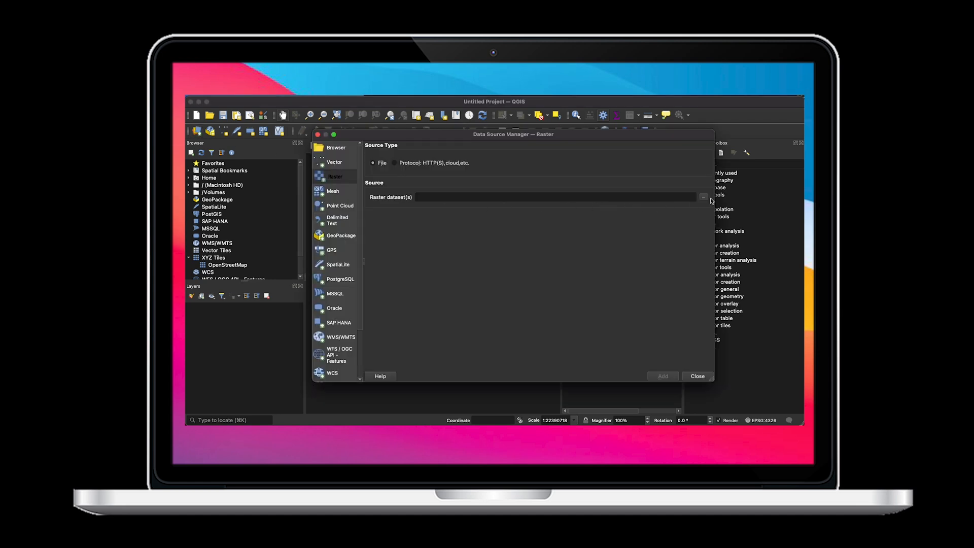
pyautogui.click(703, 196)
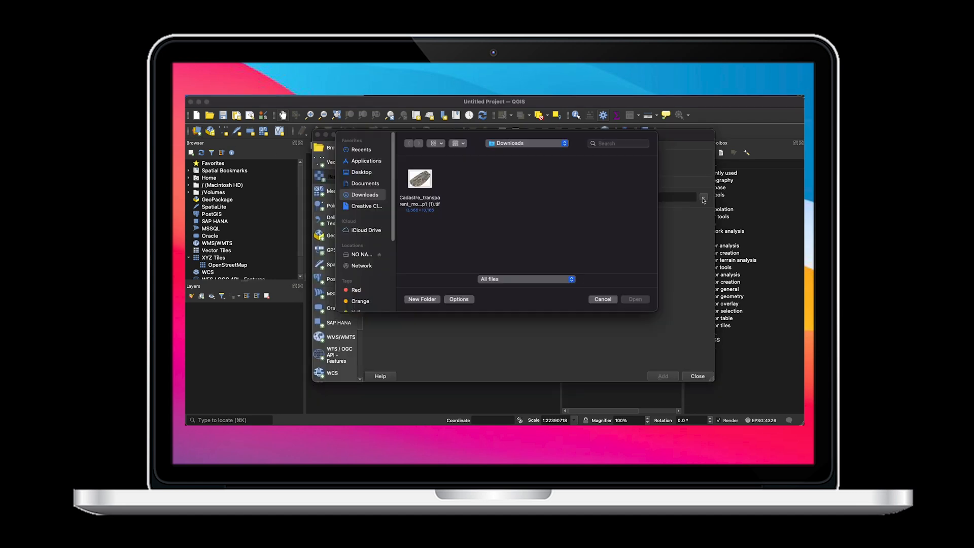
pyautogui.click(419, 181)
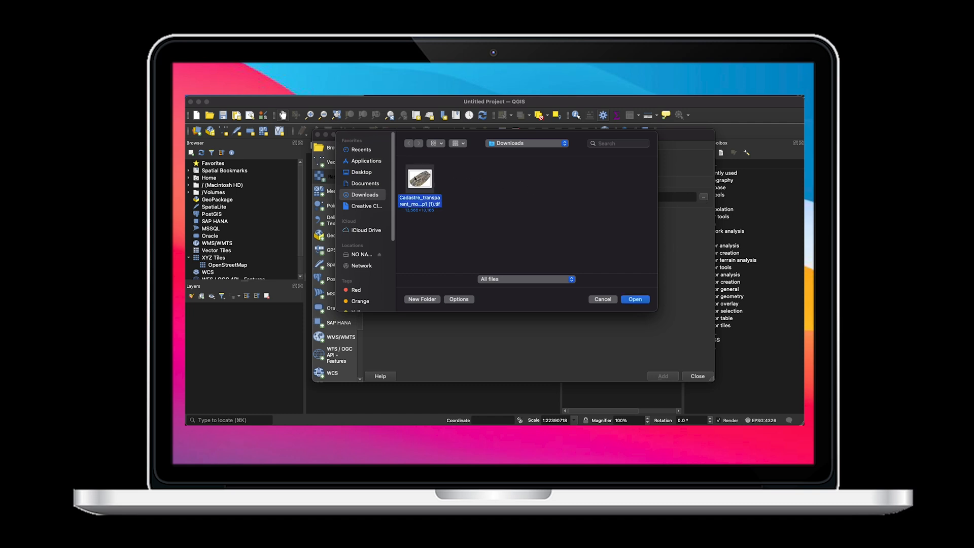
pyautogui.click(634, 298)
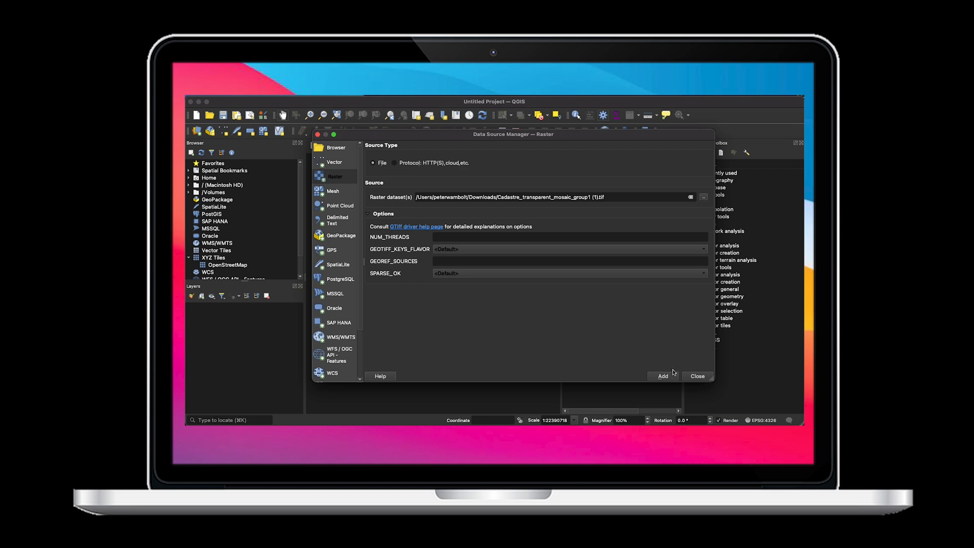
pyautogui.click(663, 376)
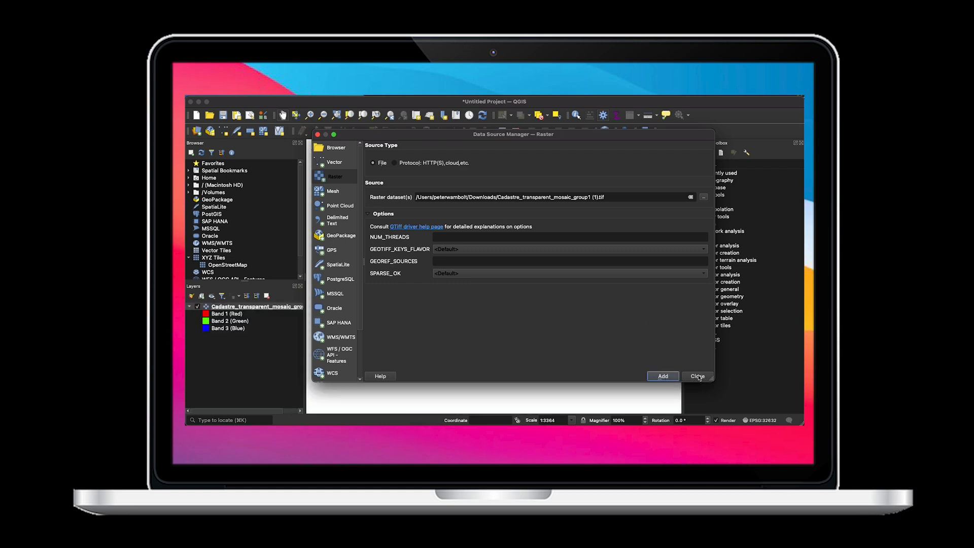
pyautogui.click(697, 375)
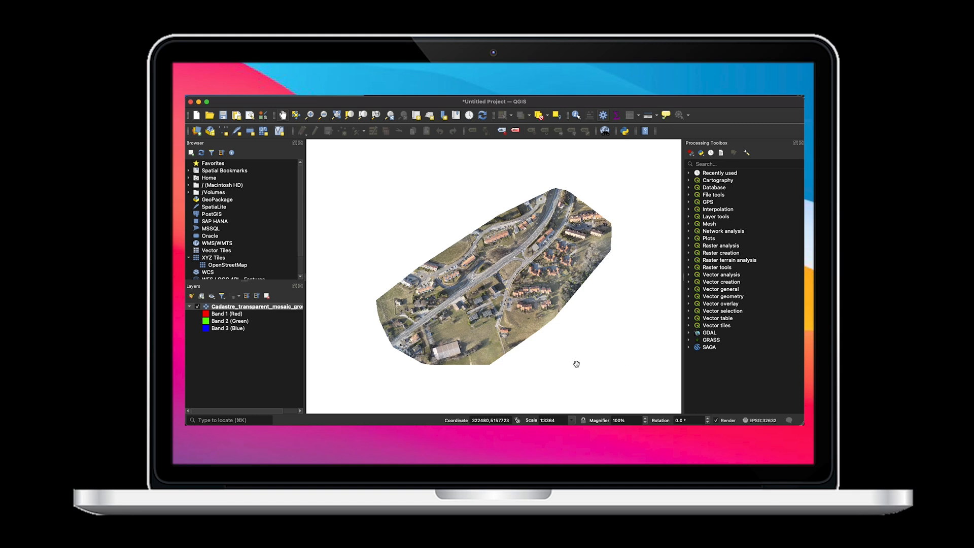
pyautogui.moveTo(517, 322)
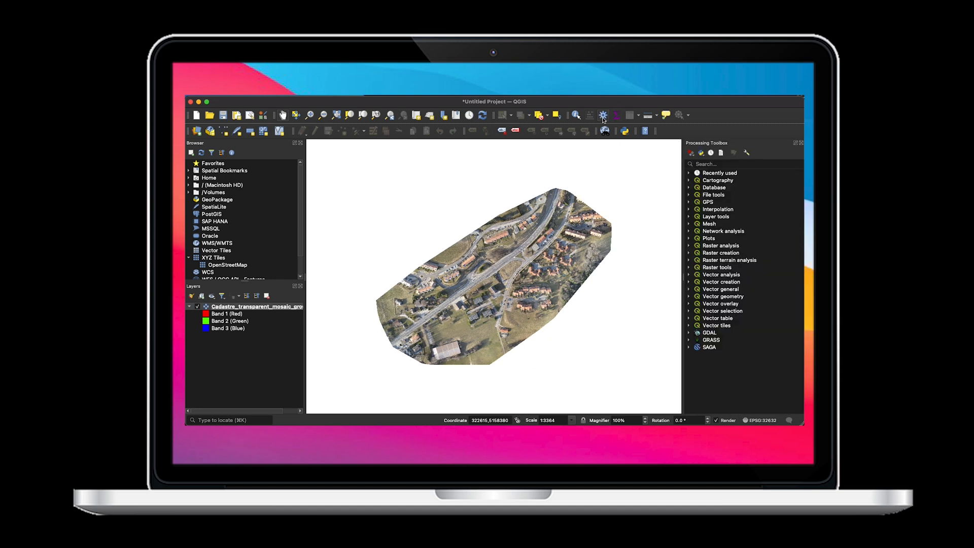
# - Launch gdal2tiles from GDAL > Raster miscellaneous in the Processing Toolbox
pyautogui.click(689, 333)
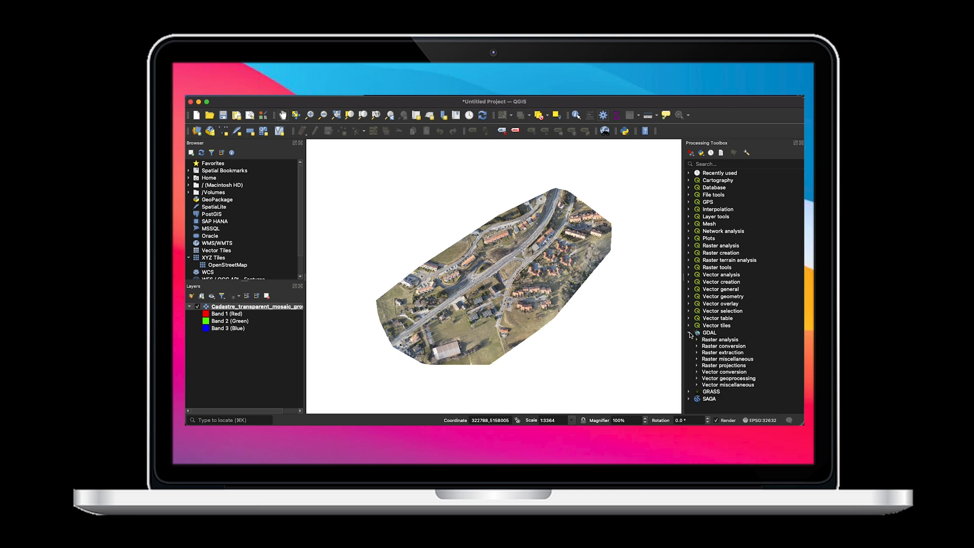
pyautogui.moveTo(700, 352)
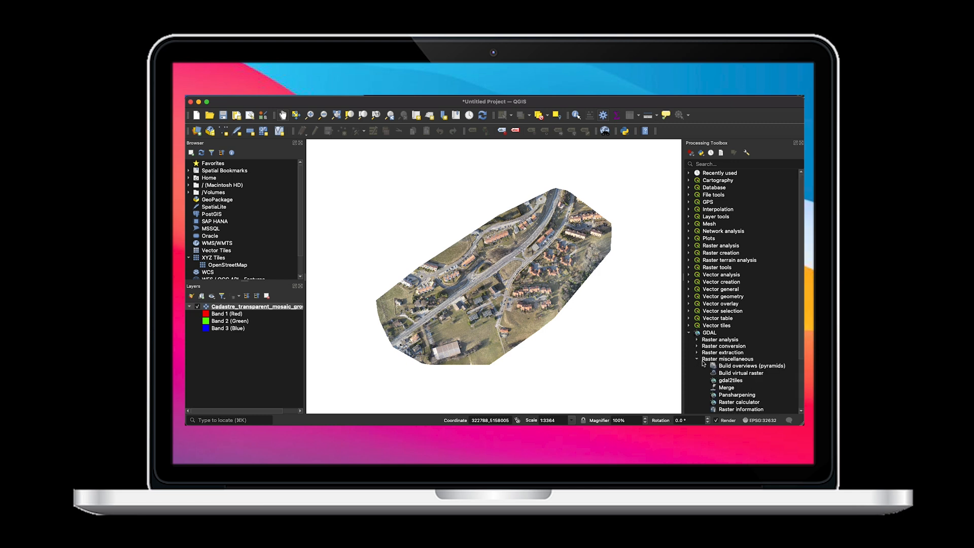
pyautogui.doubleClick(731, 379)
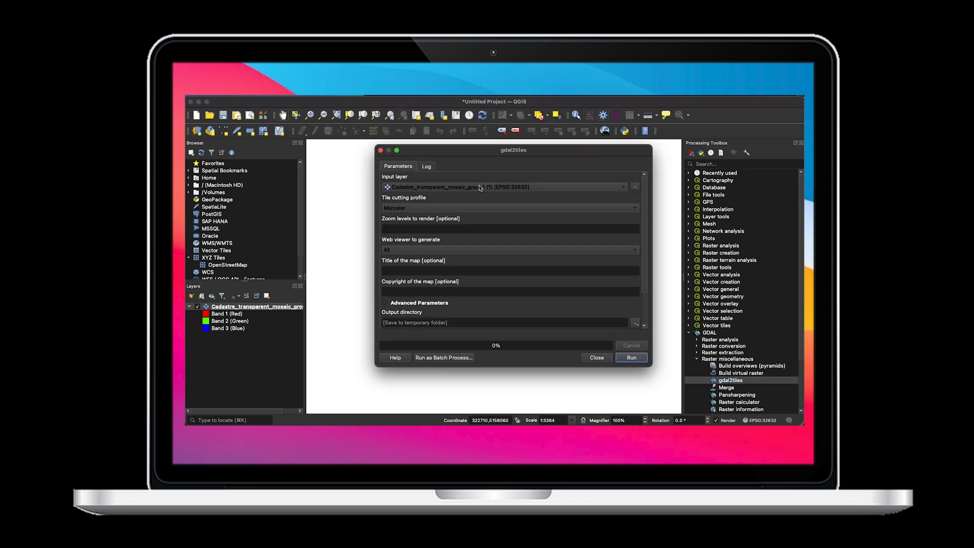
pyautogui.moveTo(559, 193)
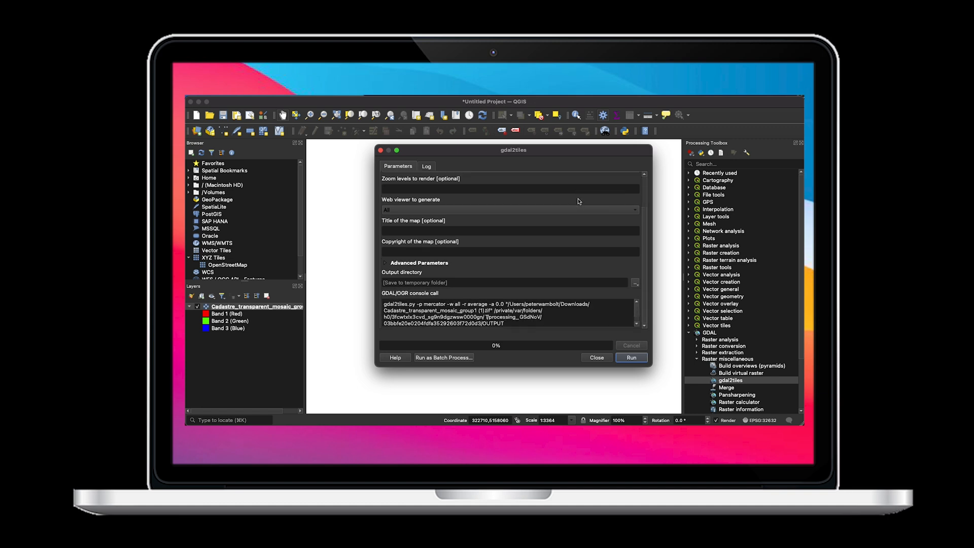
pyautogui.moveTo(641, 284)
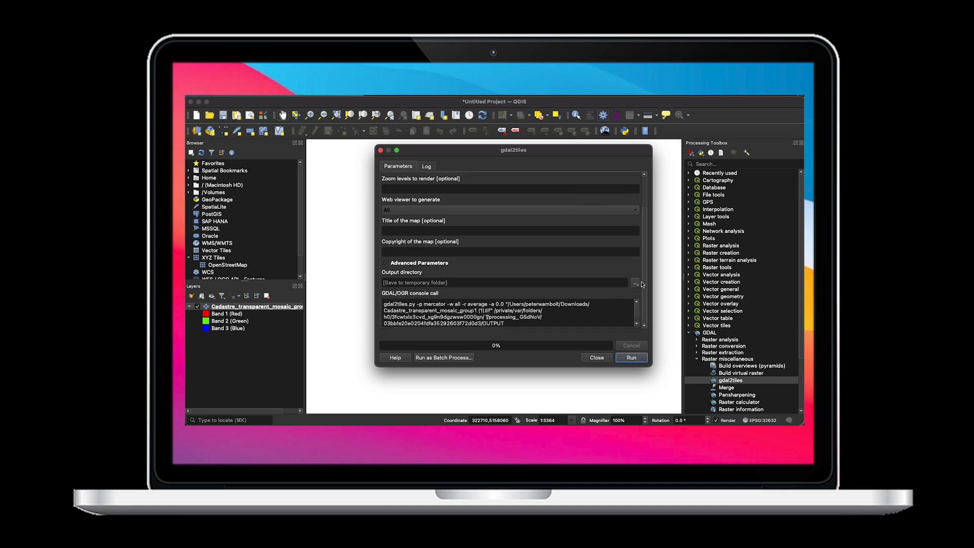
# - Run gdal2tiles on the orthomosaic with the New Map folder as output directory
pyautogui.click(634, 283)
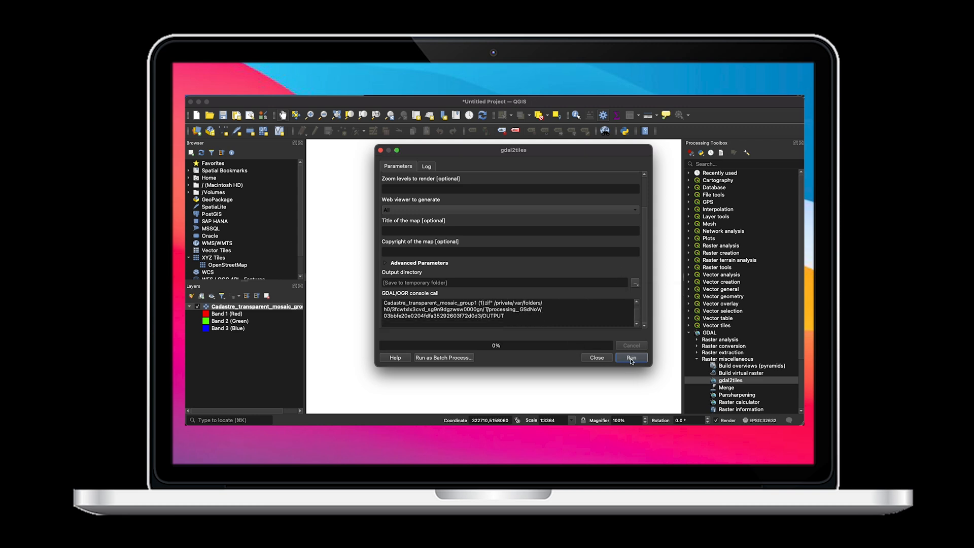
pyautogui.click(631, 357)
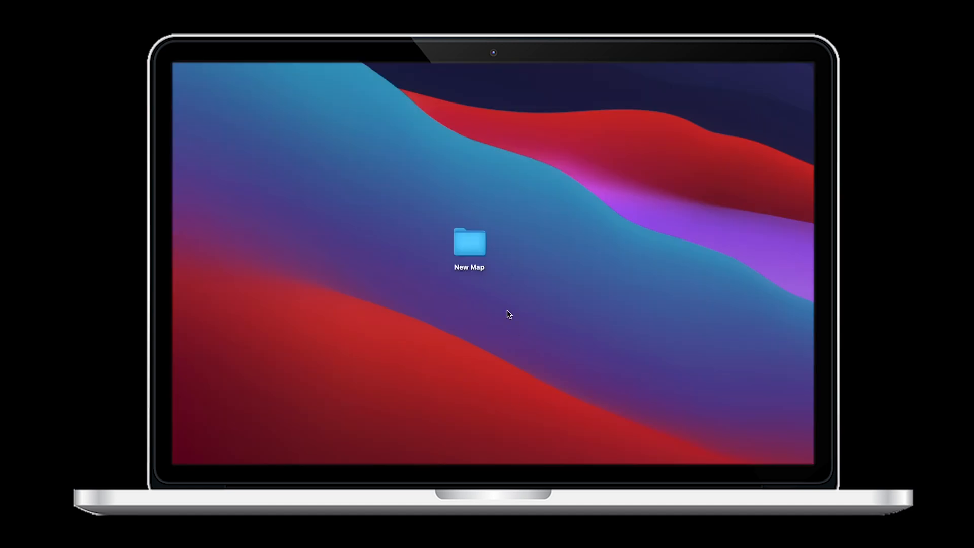
# - Select all 13 items inside New Map and compress them into Archive.zip
pyautogui.doubleClick(468, 242)
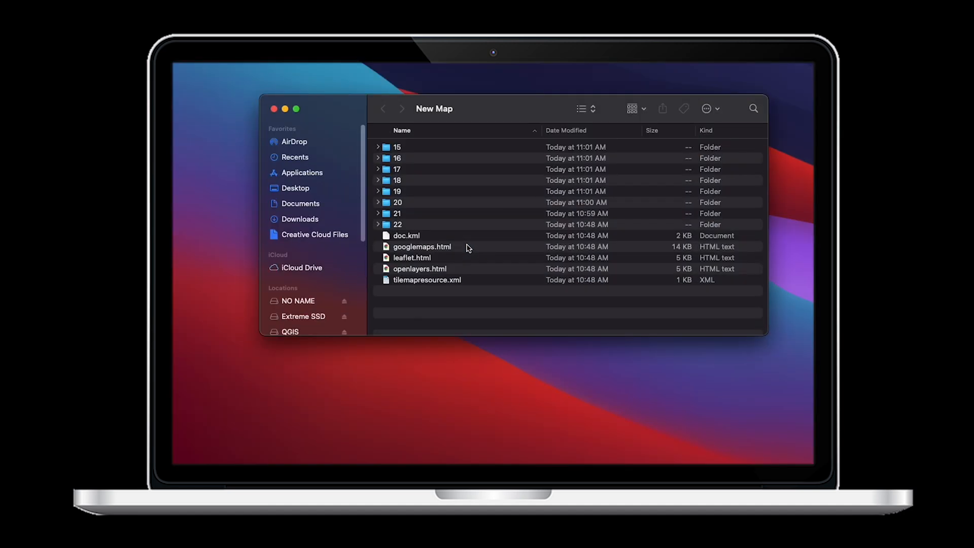
pyautogui.press('cmd+a')
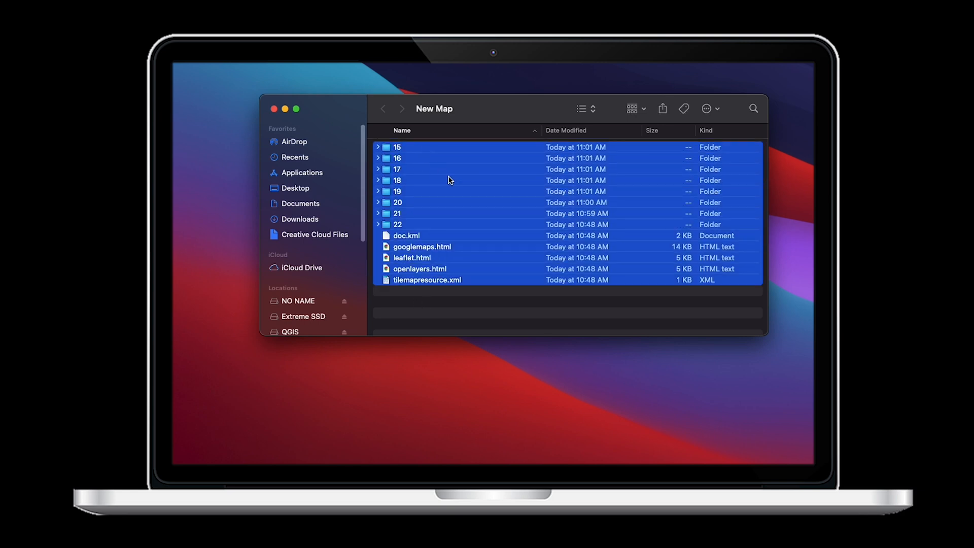
pyautogui.rightClick(449, 180)
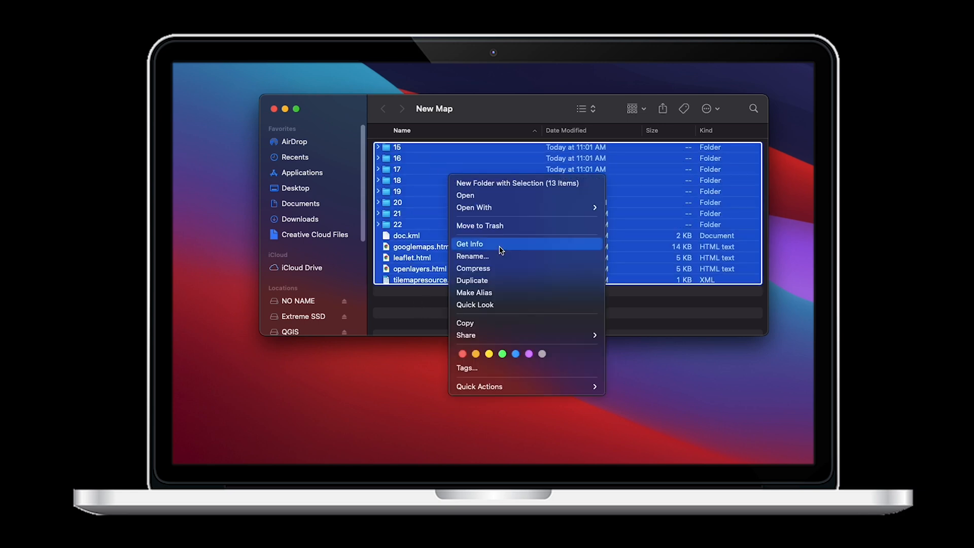
pyautogui.moveTo(502, 274)
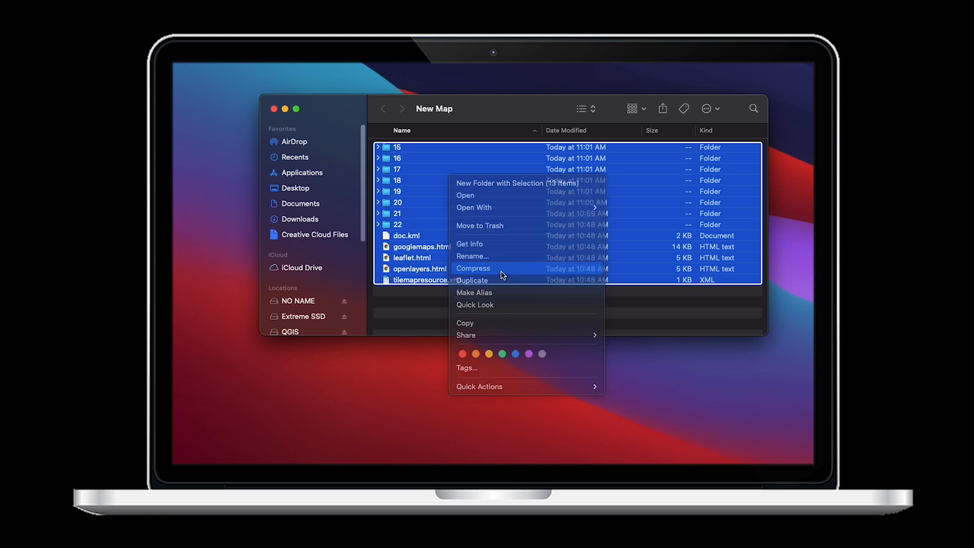
pyautogui.click(473, 267)
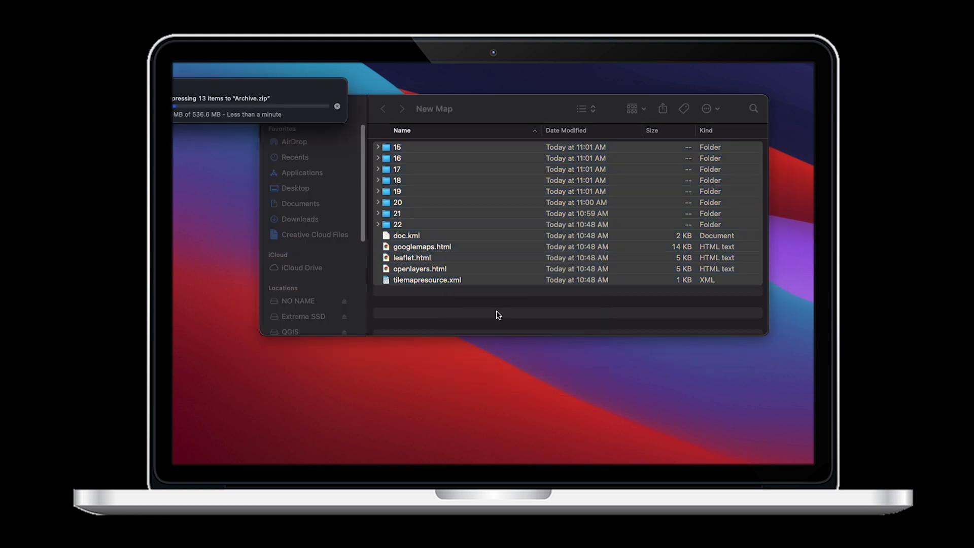